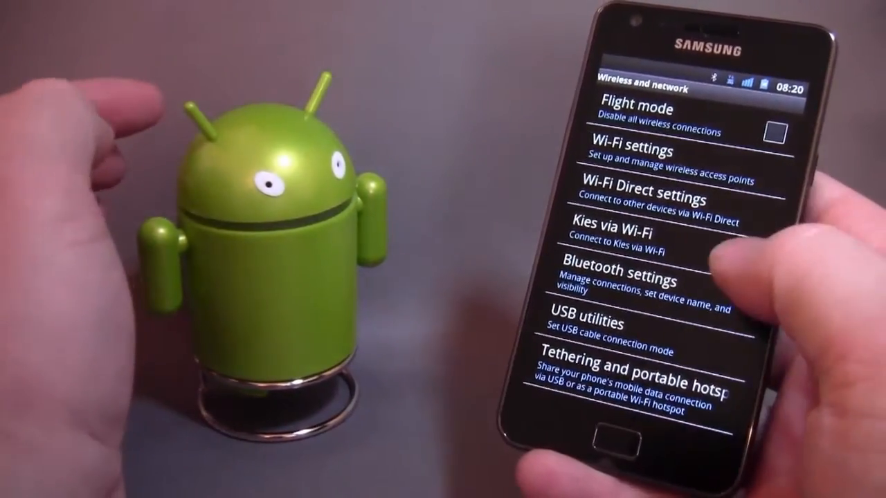
Show the Bluetooth settings with paired devices and search for nearby devices
{"action": "left_click", "coordinate": [618, 280]}
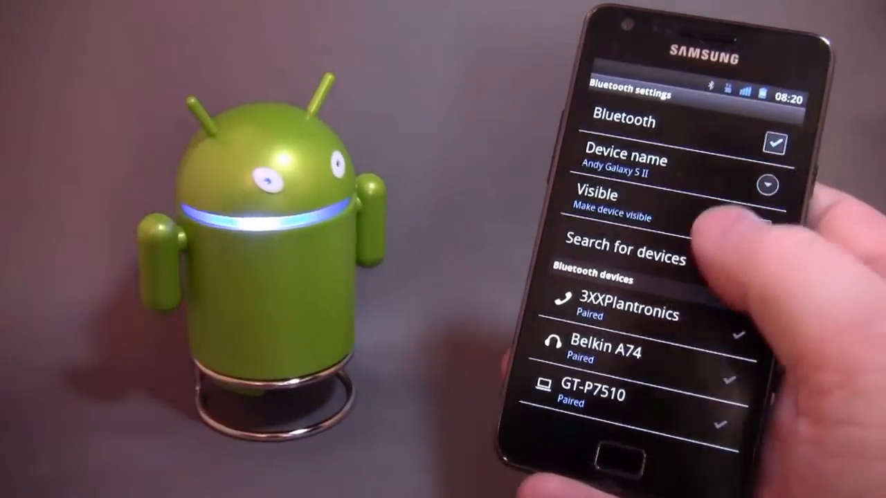
{"action": "left_click", "coordinate": [626, 246]}
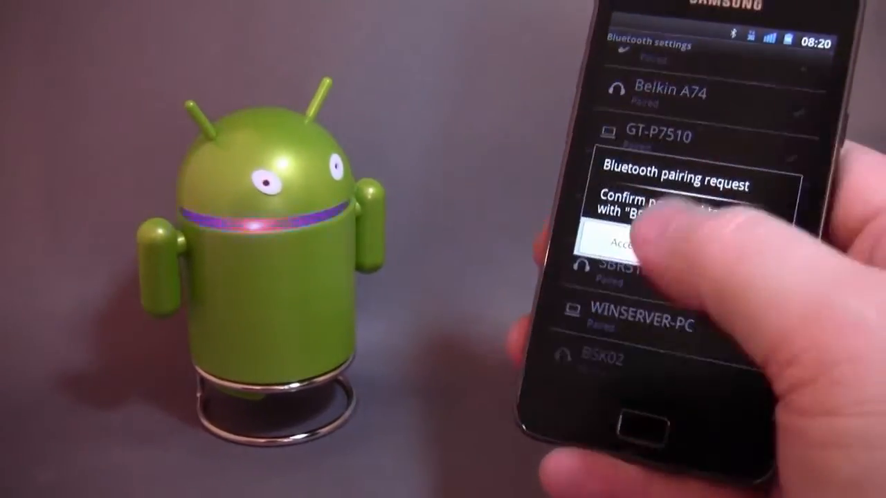
Accept the pairing request so the Android speaker figure joins the paired devices
{"action": "left_click", "coordinate": [626, 243]}
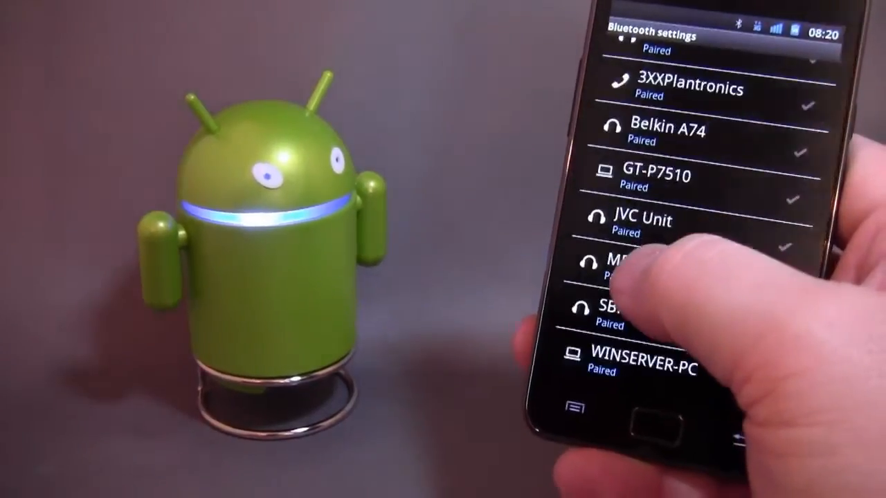